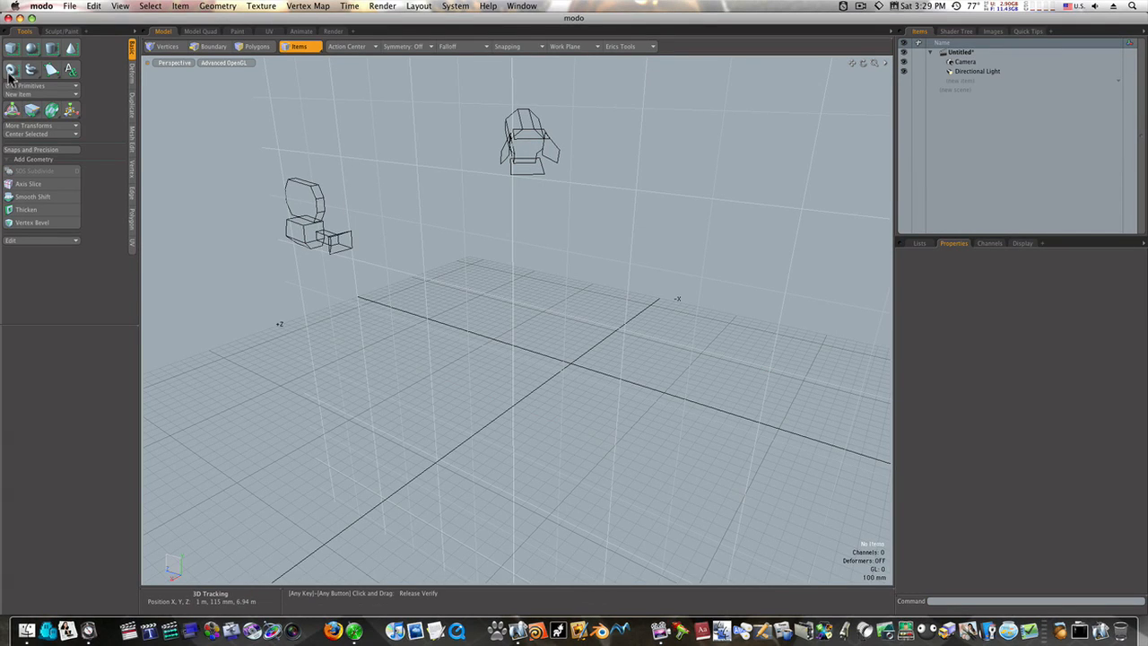
- Add a cube primitive at the scene origin beside the camera and directional light
{"action": "left_click", "coordinate": [11, 51]}
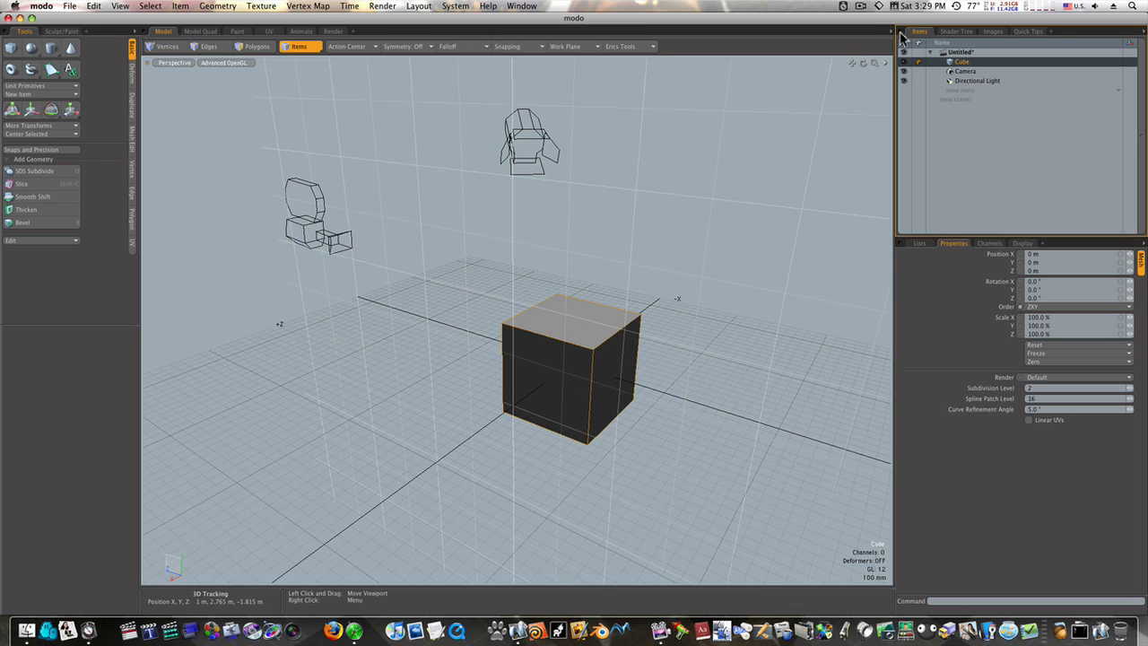
{"action": "left_click", "coordinate": [975, 81]}
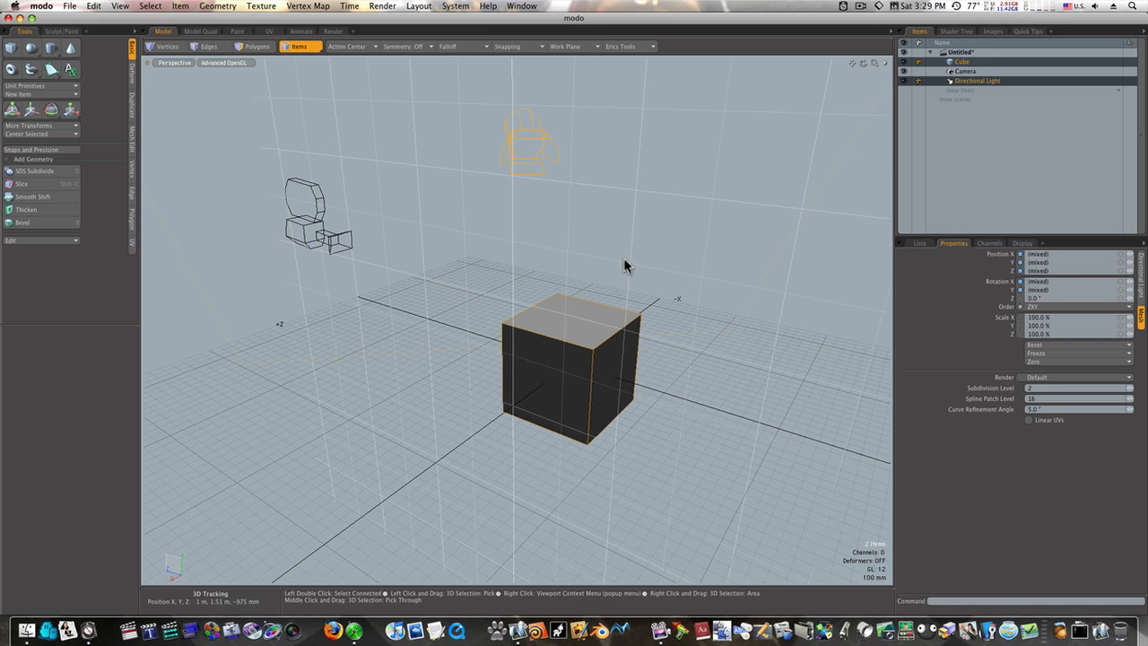
{"action": "right_click", "coordinate": [626, 265]}
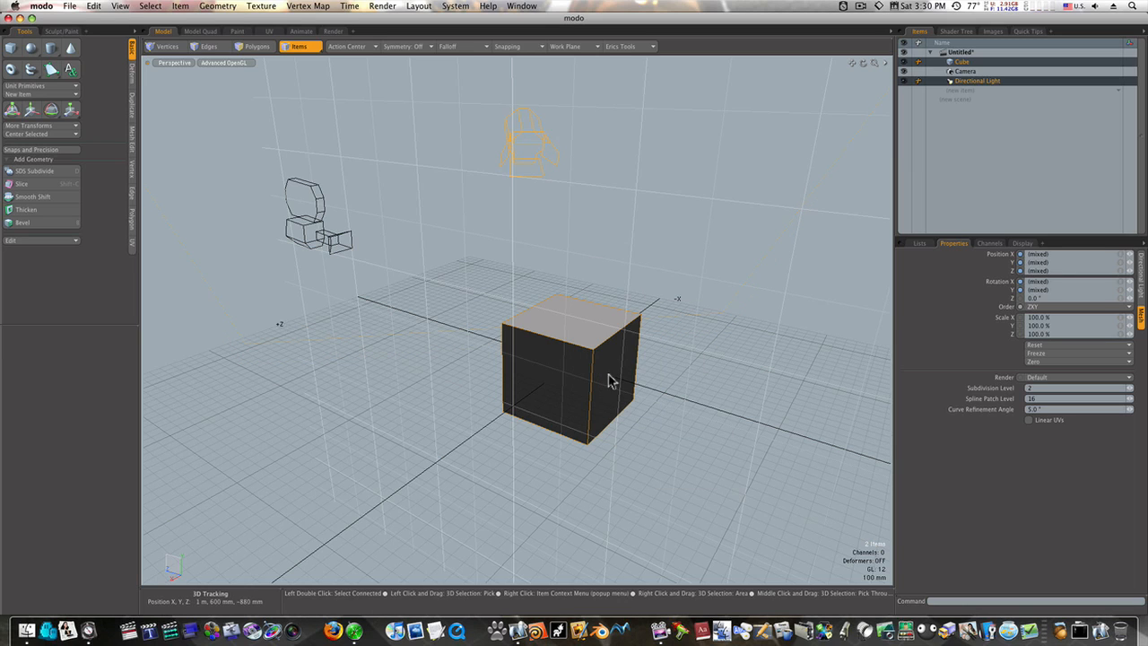
{"action": "left_click", "coordinate": [975, 81]}
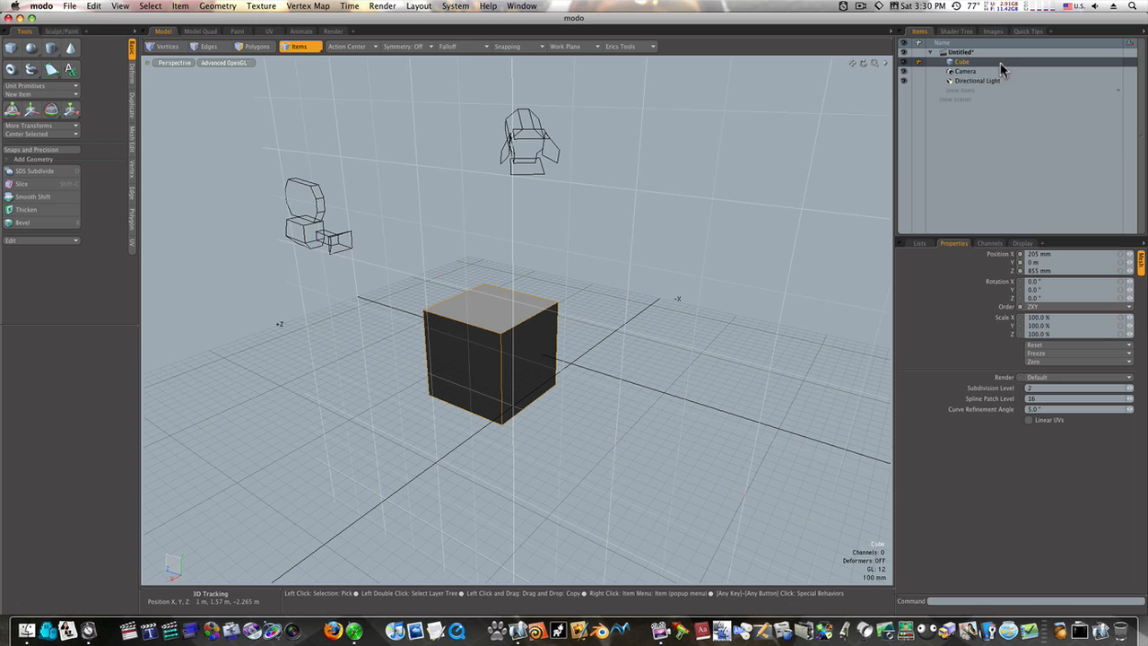
- Target the camera at the cube and move the cube toward the front-left so the camera follows
{"action": "left_click", "coordinate": [966, 72]}
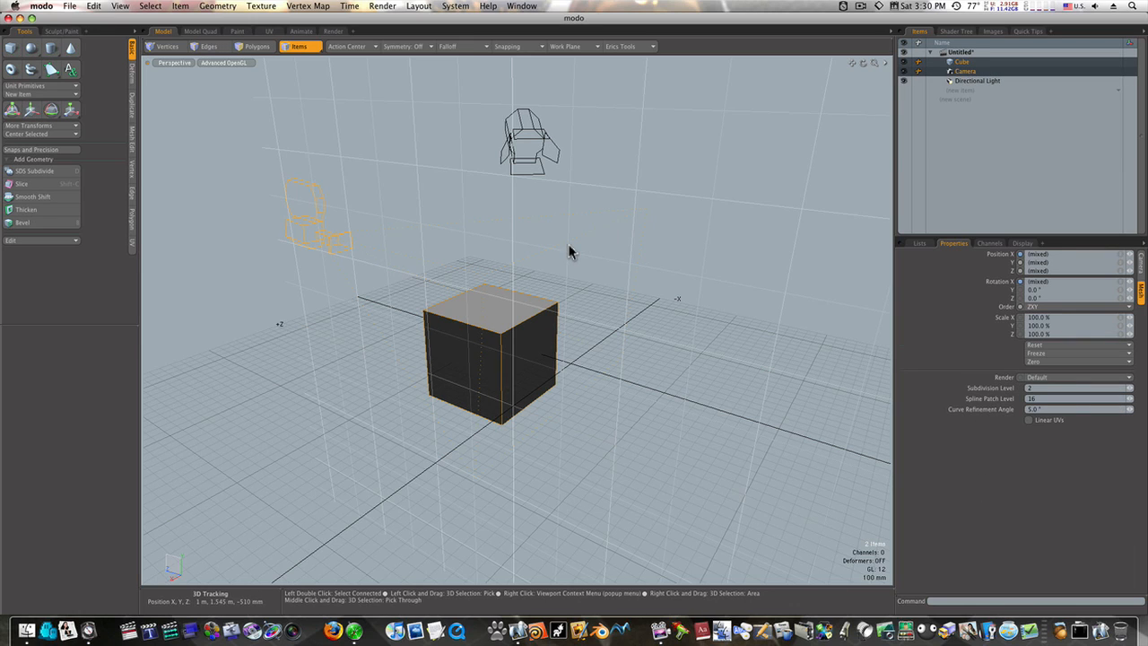
{"action": "mouse_move", "coordinate": [572, 363]}
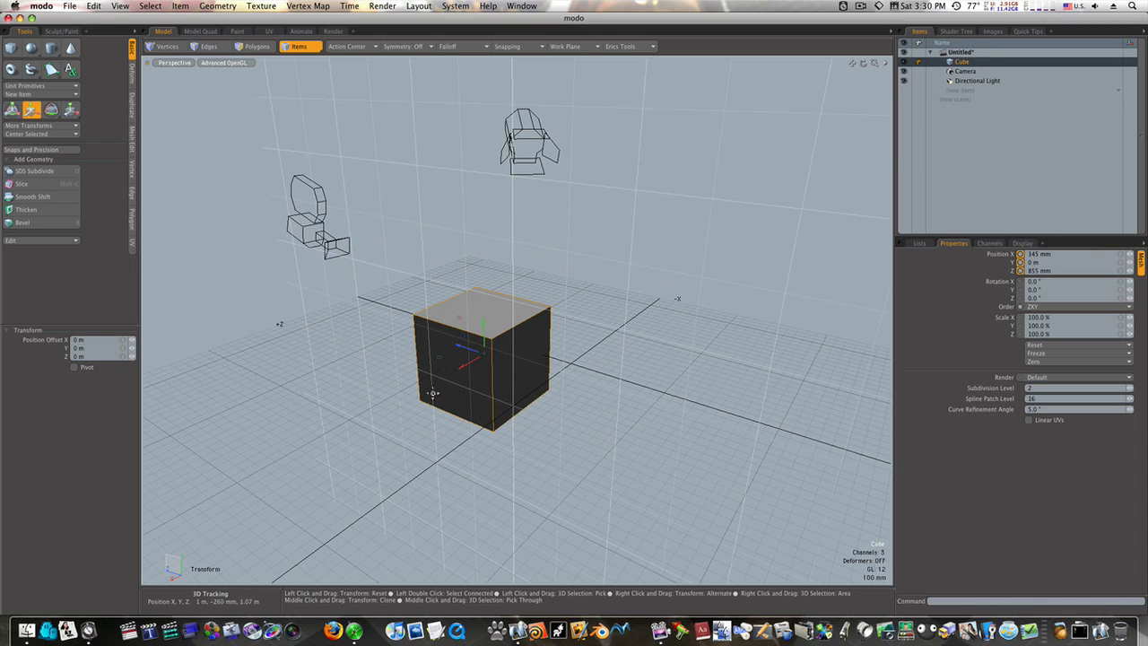
{"action": "left_click_drag", "start_coordinate": [484, 359], "coordinate": [547, 322]}
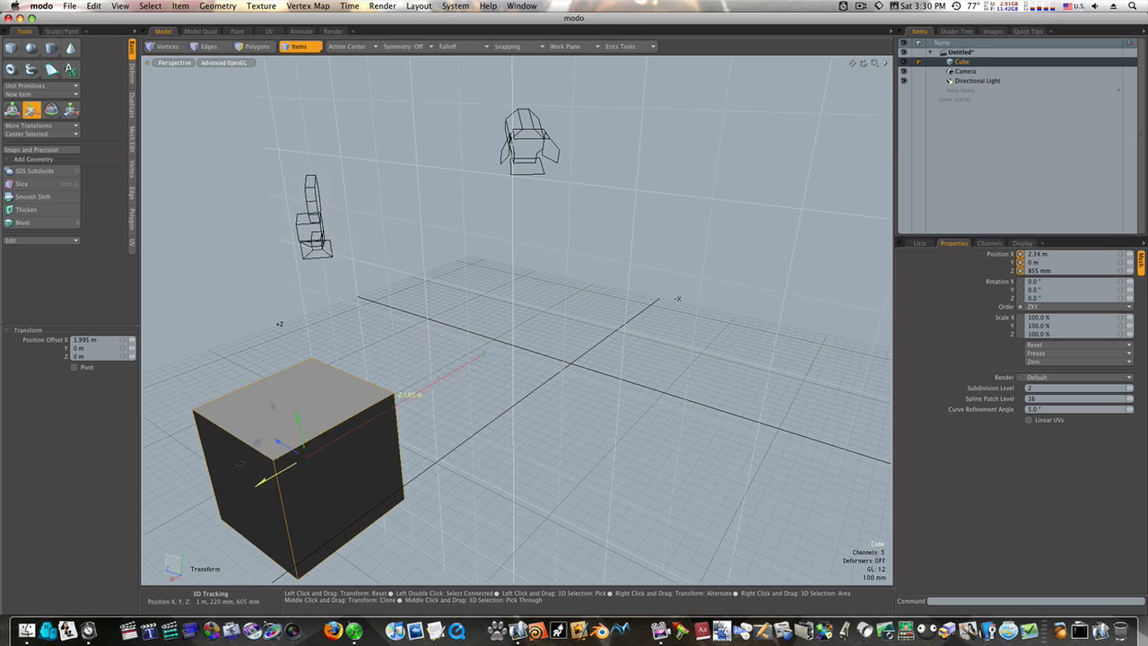
{"action": "left_click_drag", "start_coordinate": [296, 448], "coordinate": [502, 350]}
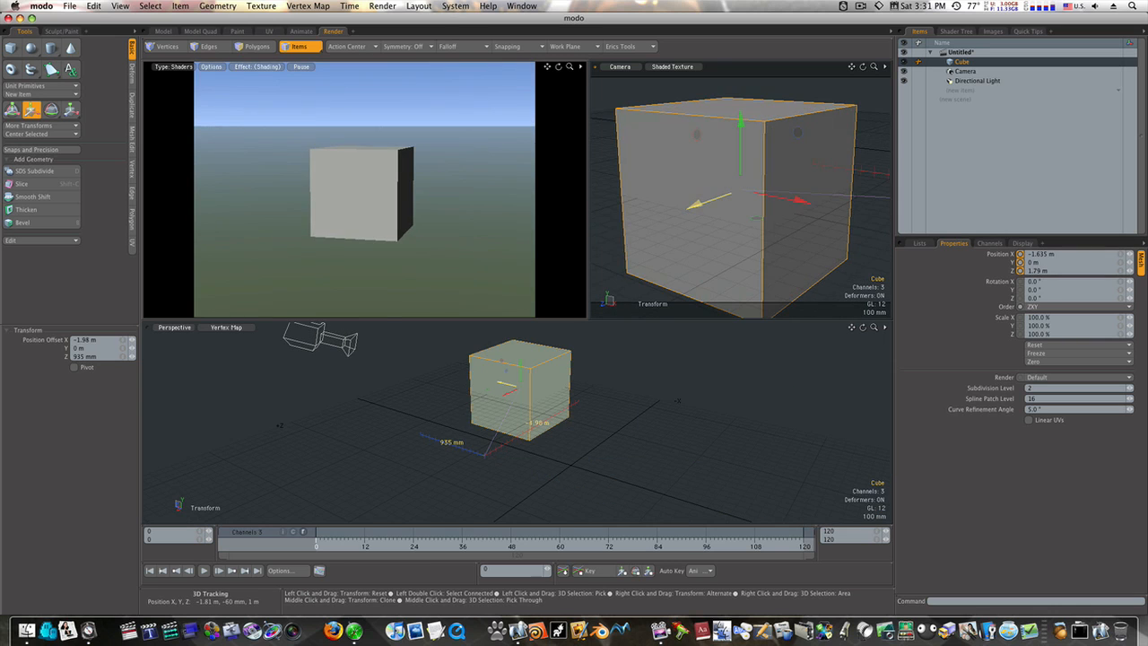
- Move the cube to the right while watching it stay framed in the camera view
{"action": "left_click_drag", "start_coordinate": [520, 385], "coordinate": [744, 439]}
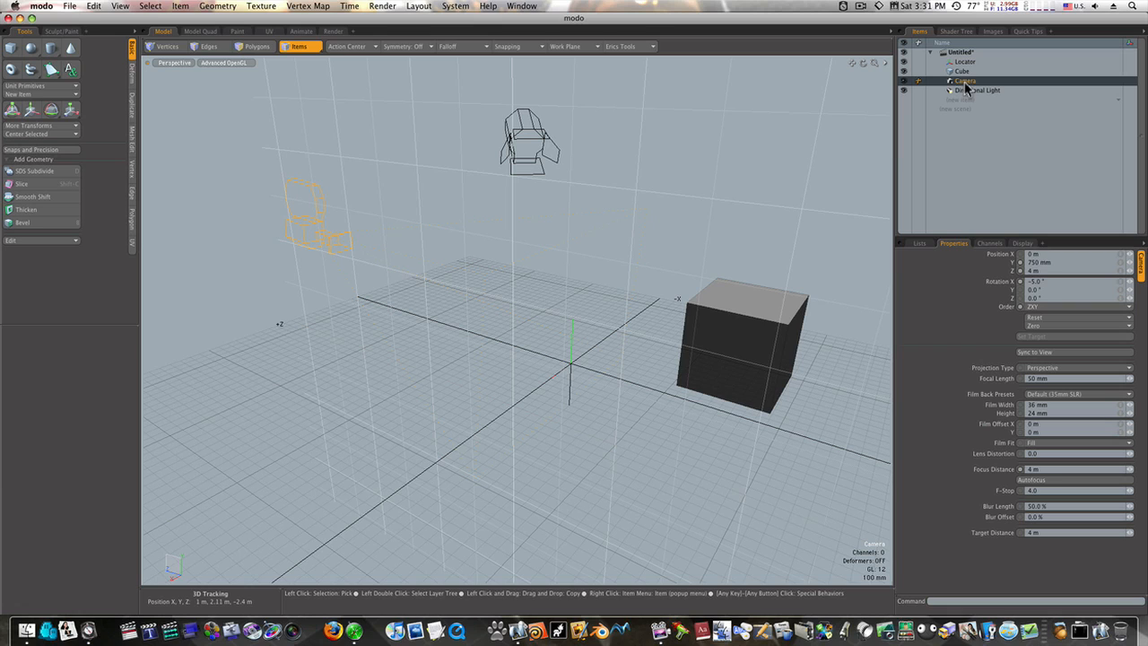
- Select the camera in the Item List to retarget it at the new locator
{"action": "left_click", "coordinate": [965, 61]}
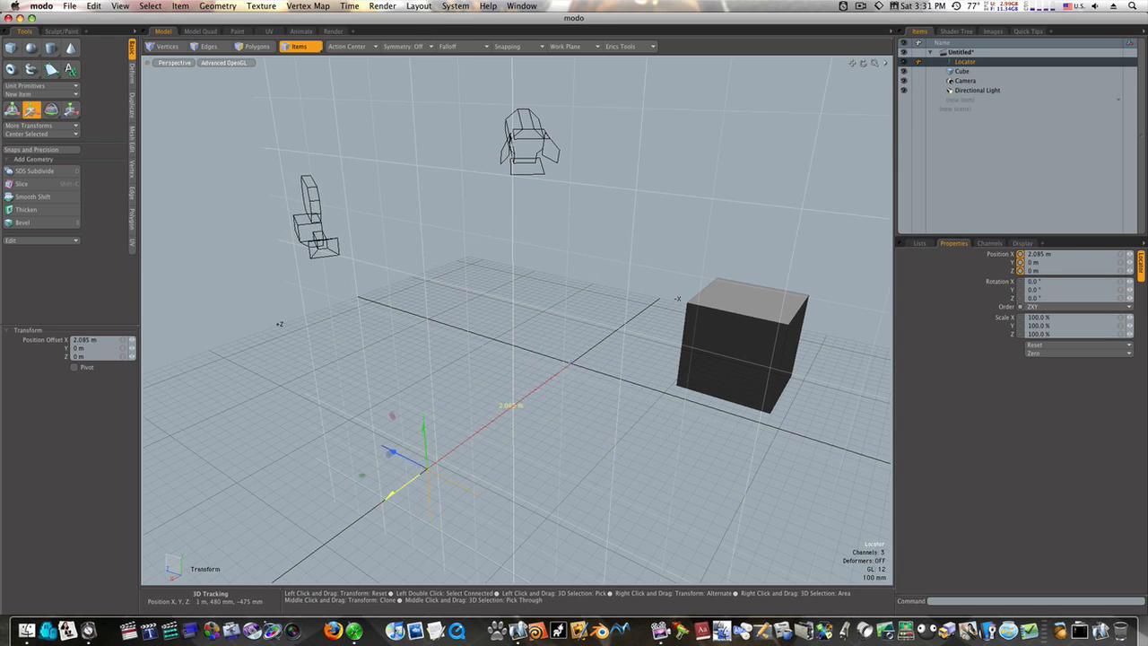
- Move the locator toward the centre, then out left to about 2.18 m X, with the camera following
{"action": "left_click_drag", "start_coordinate": [422, 452], "coordinate": [517, 398]}
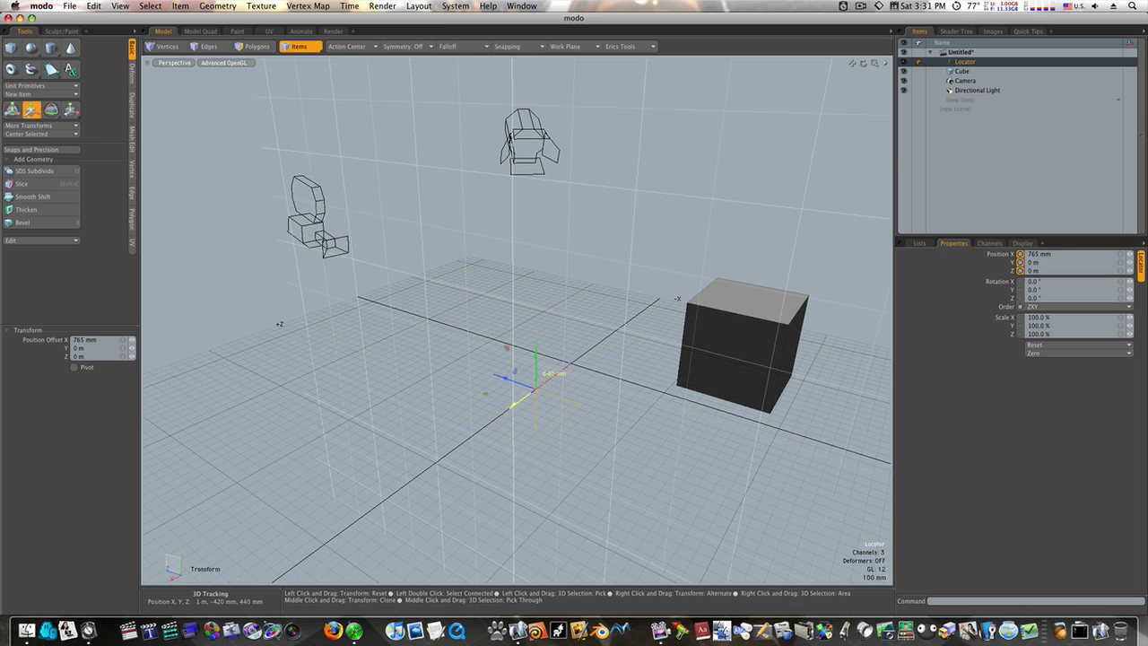
{"action": "left_click_drag", "start_coordinate": [537, 387], "coordinate": [409, 484]}
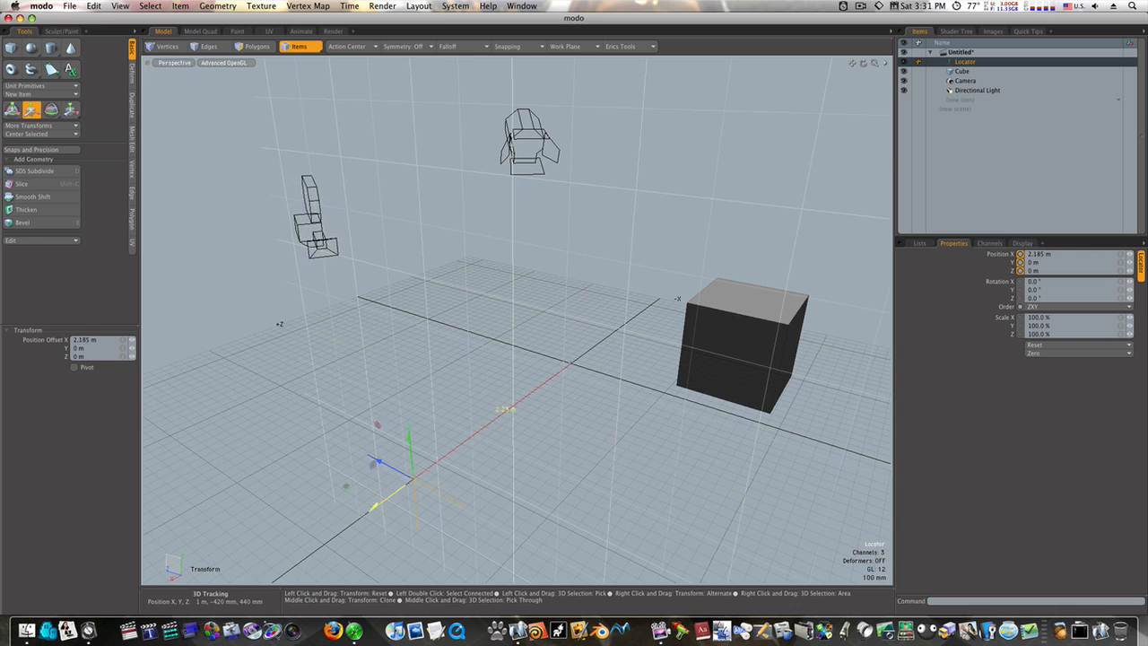